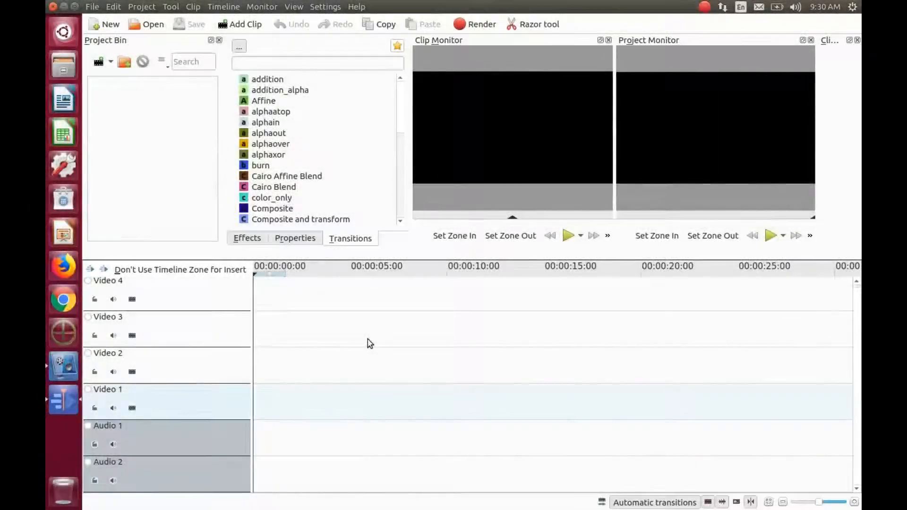
mouse_move(185, 205)
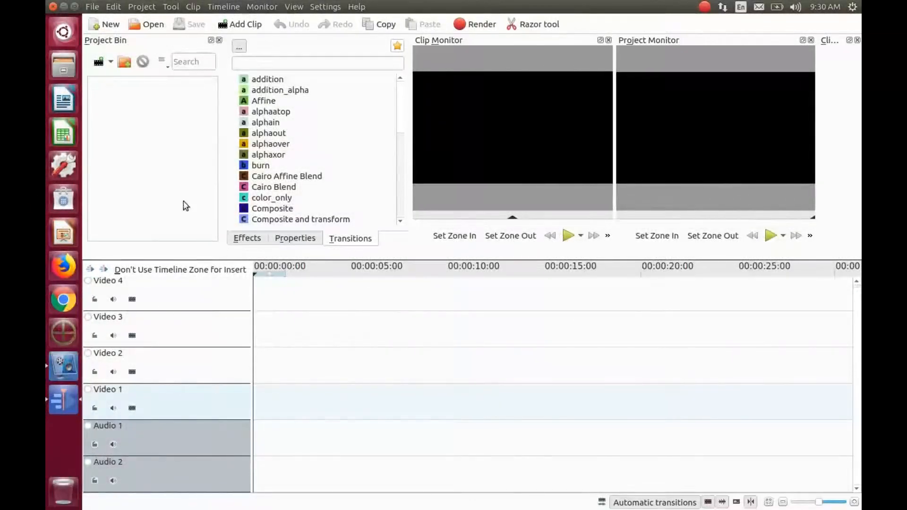
mouse_move(680, 96)
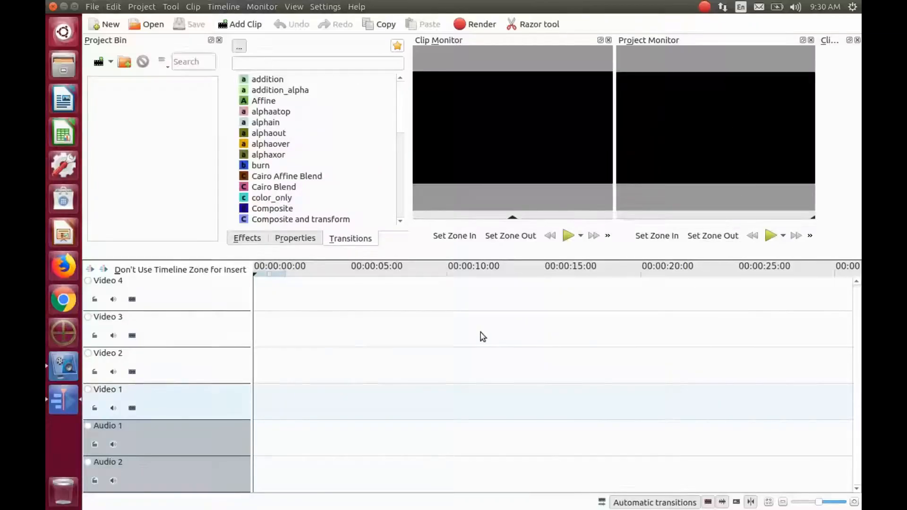
mouse_move(370, 343)
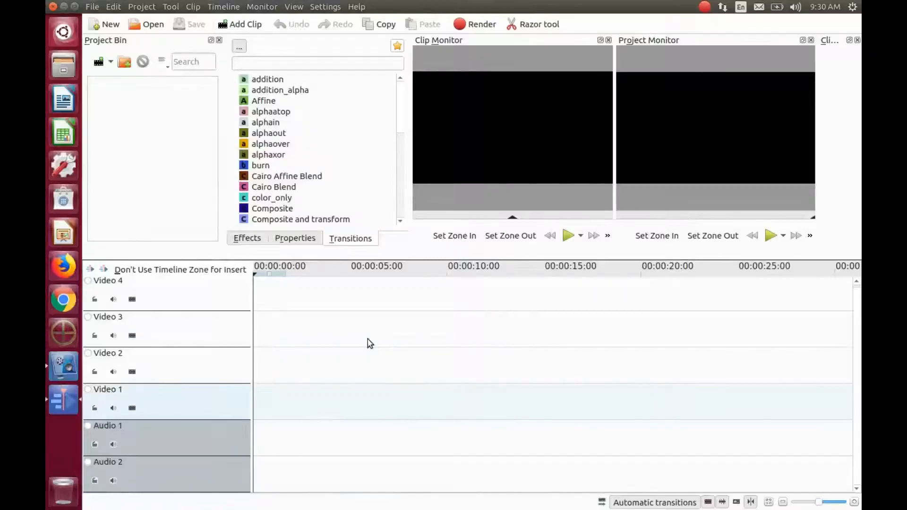
mouse_move(202, 235)
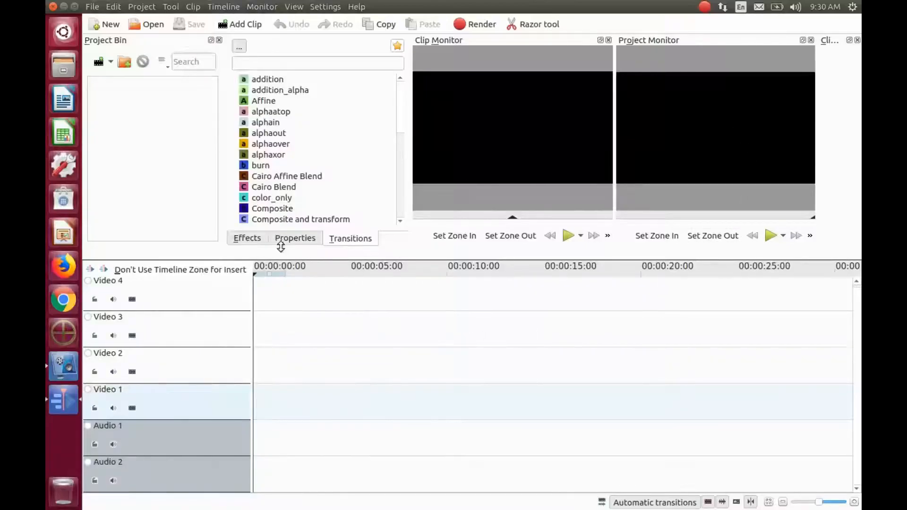
mouse_move(318, 11)
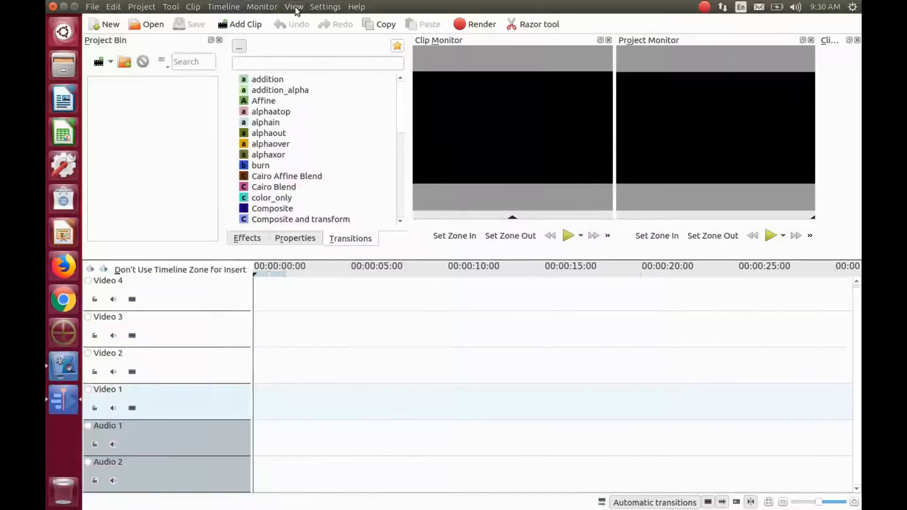
Step: Save the current workspace arrangement into layout slot 1 under the name 'Regular Edit'
click(294, 6)
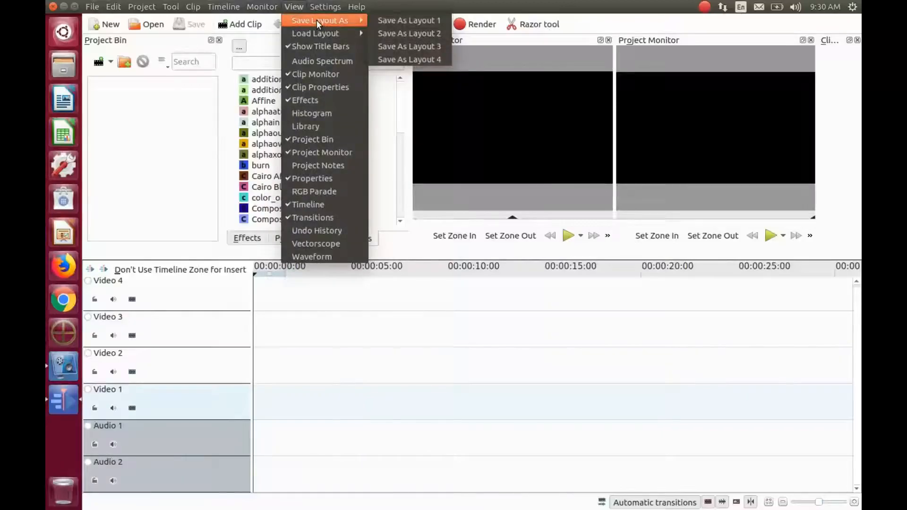
mouse_move(408, 21)
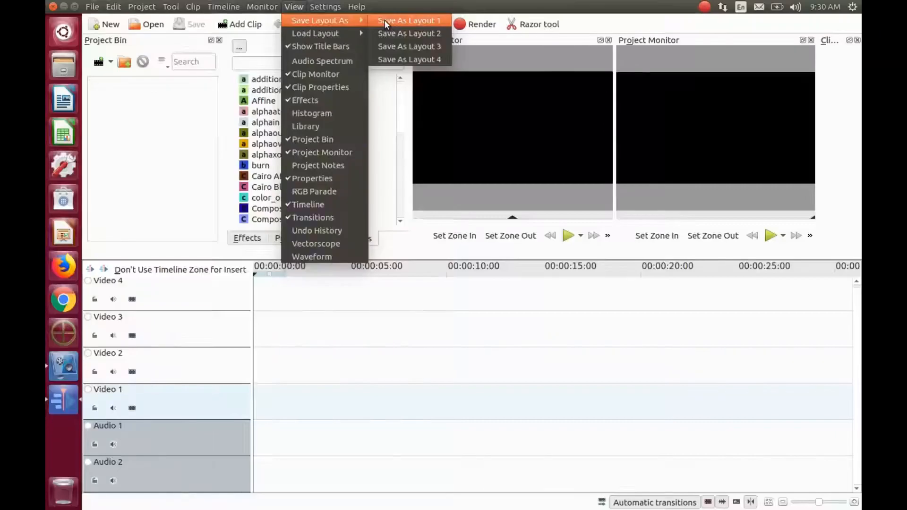
click(409, 20)
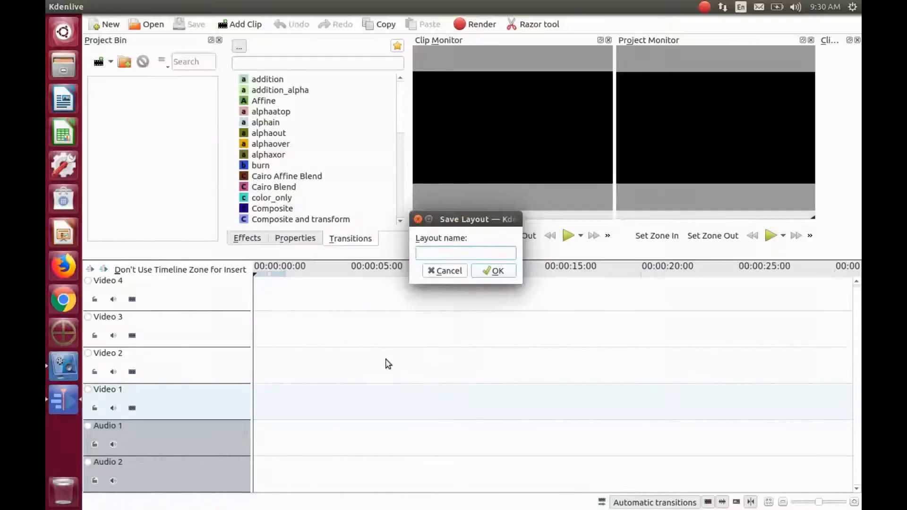
text(R)
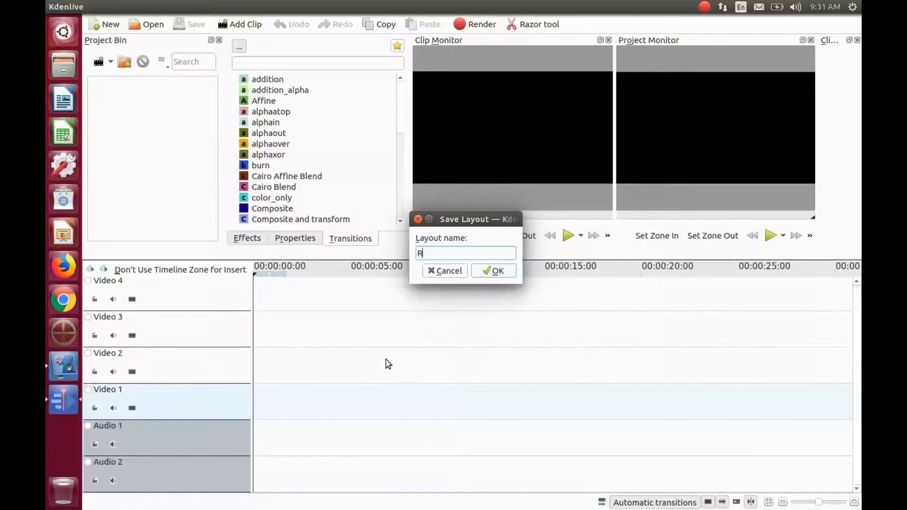
text(eg)
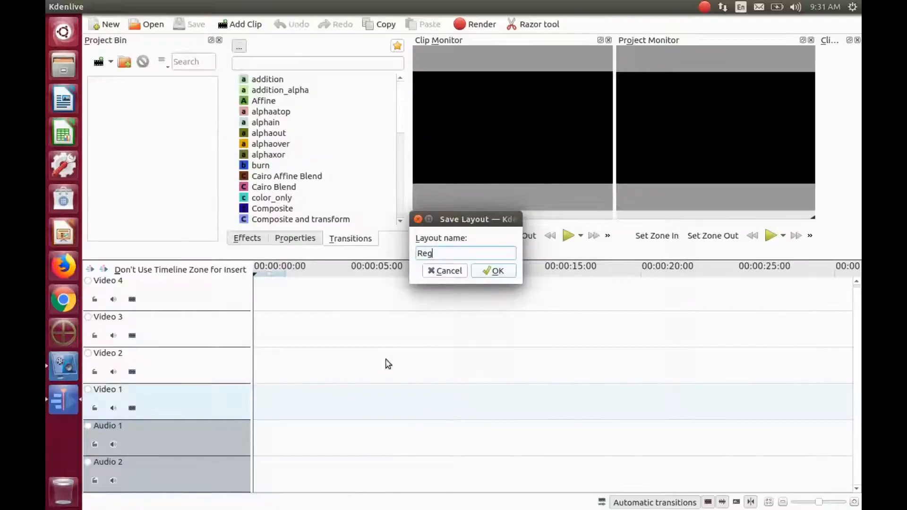
text(ular Ed)
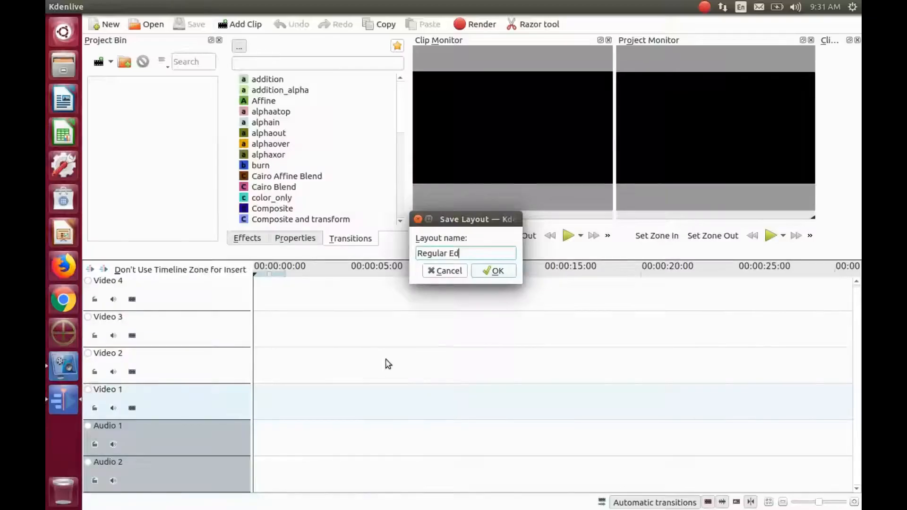
text(it)
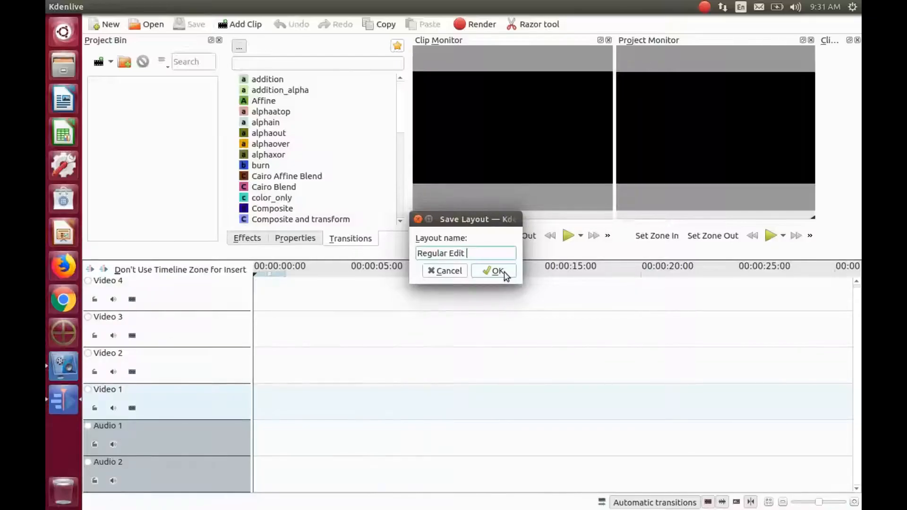
click(493, 271)
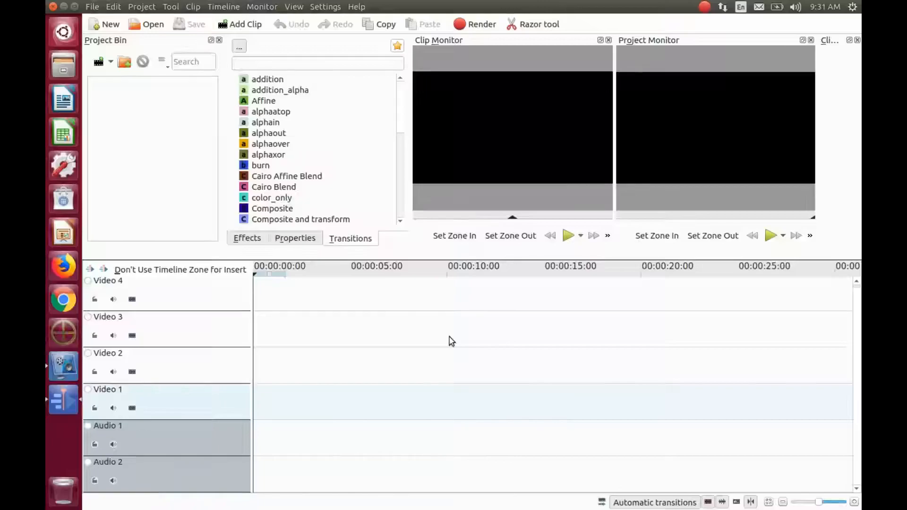
Step: Hide the Clip Monitor panel and turn on Show Title Bars for all docked panels
click(294, 6)
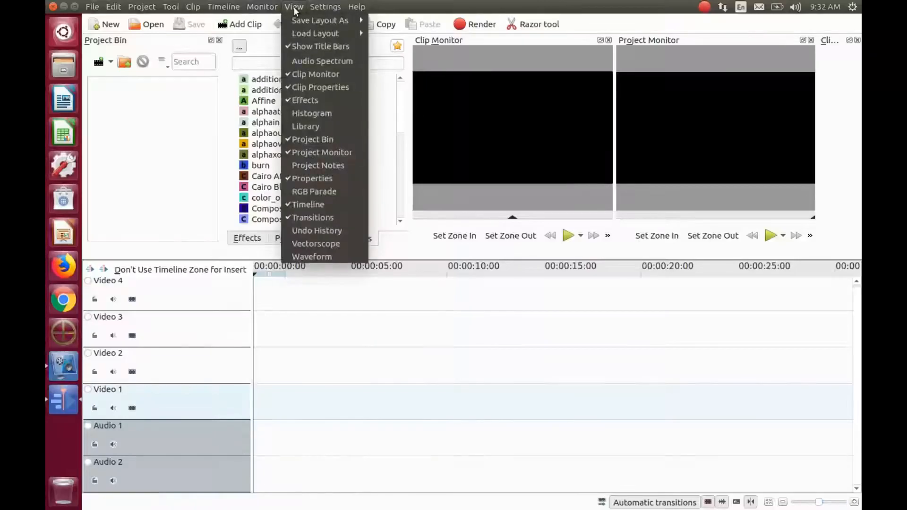
mouse_move(320, 46)
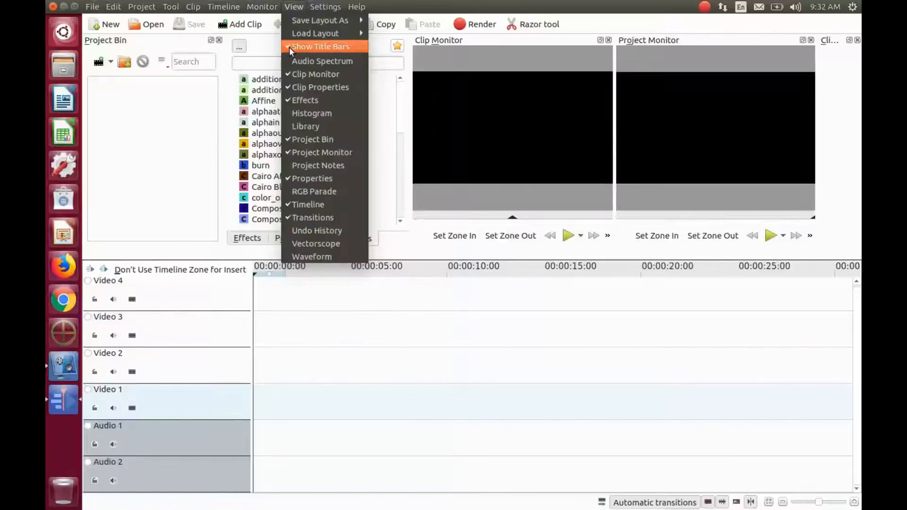
click(321, 47)
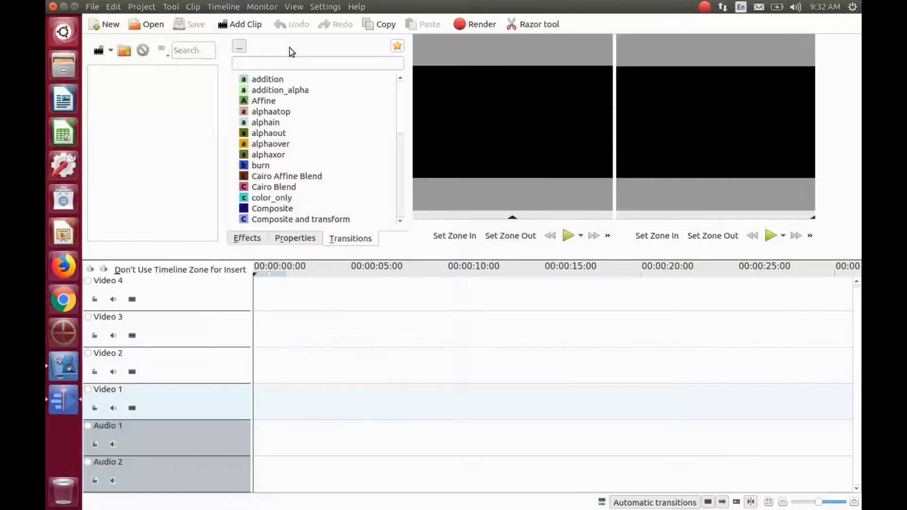
click(294, 6)
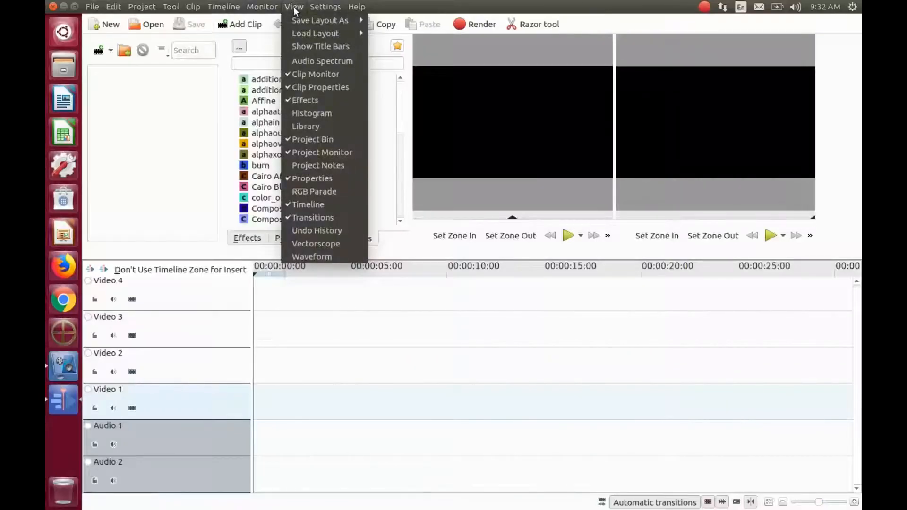
mouse_move(315, 74)
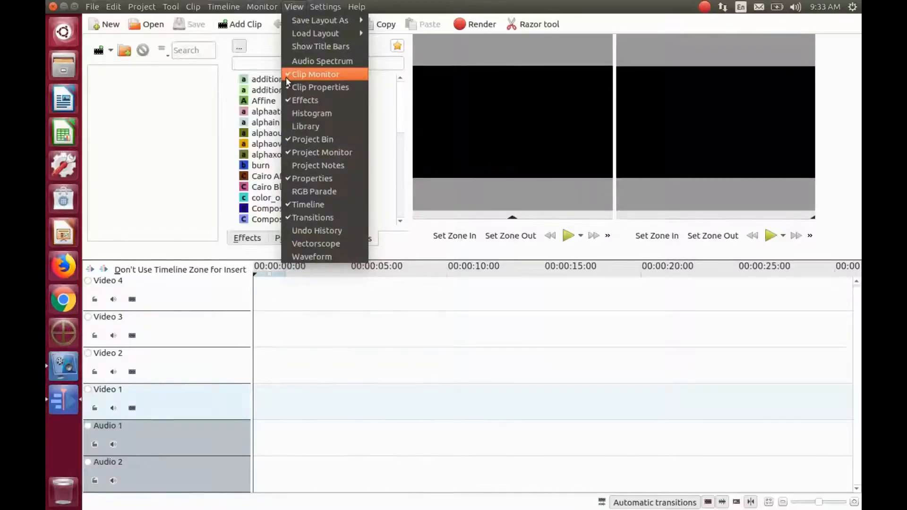
click(315, 75)
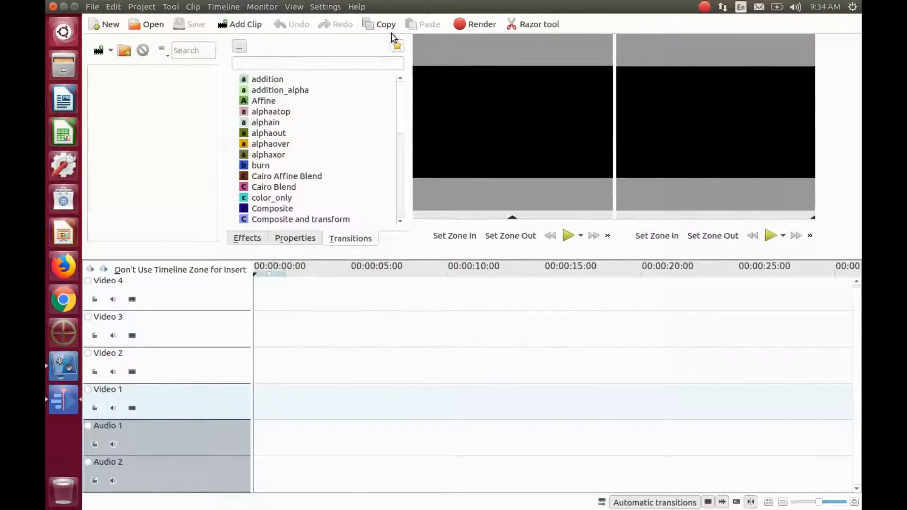
click(293, 6)
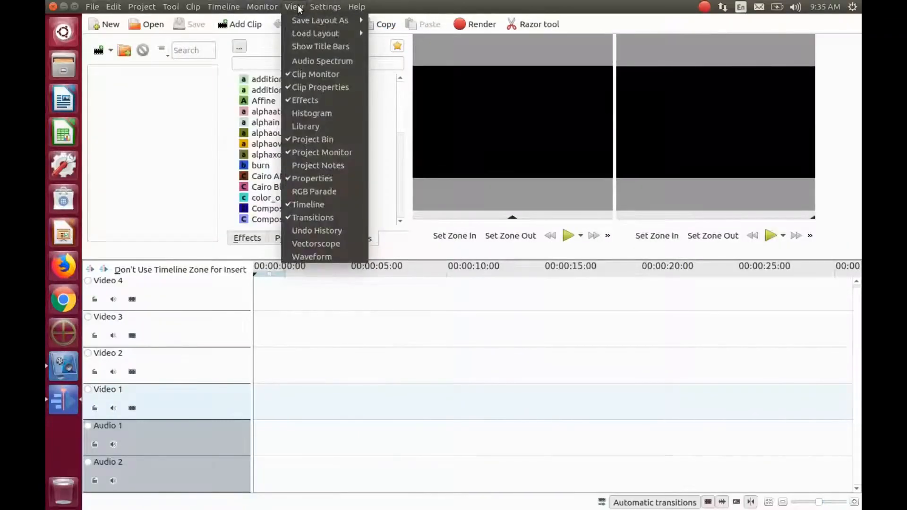
mouse_move(321, 46)
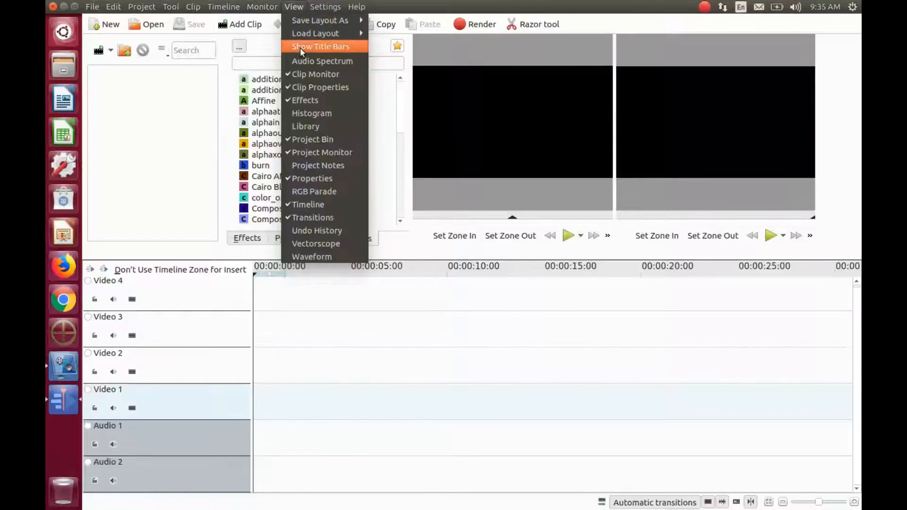
click(321, 46)
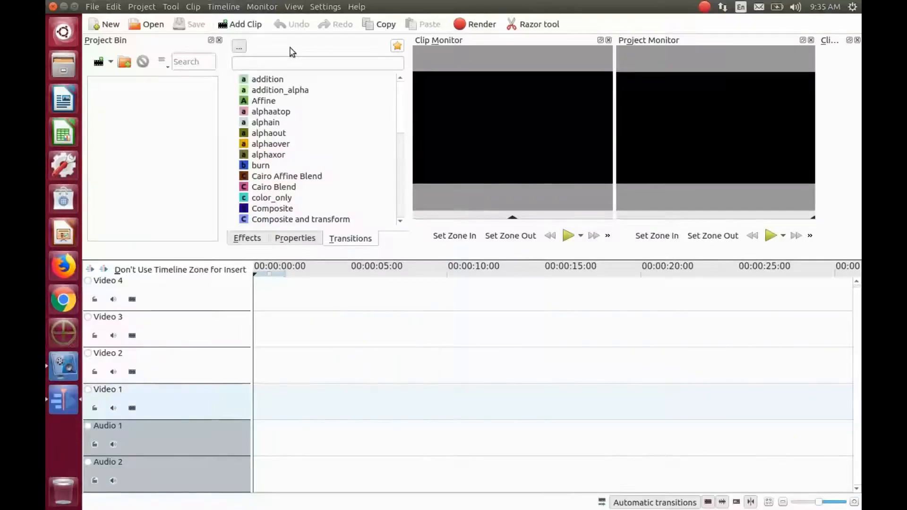
click(293, 6)
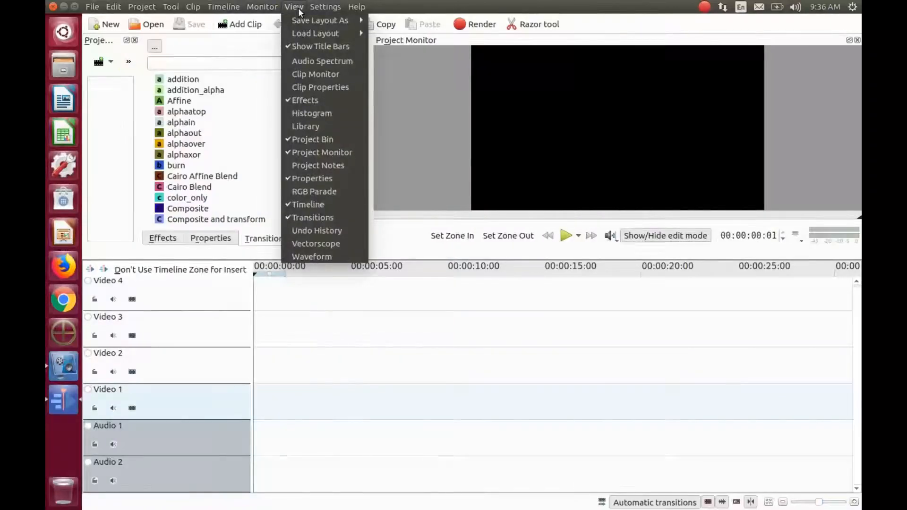
mouse_move(320, 21)
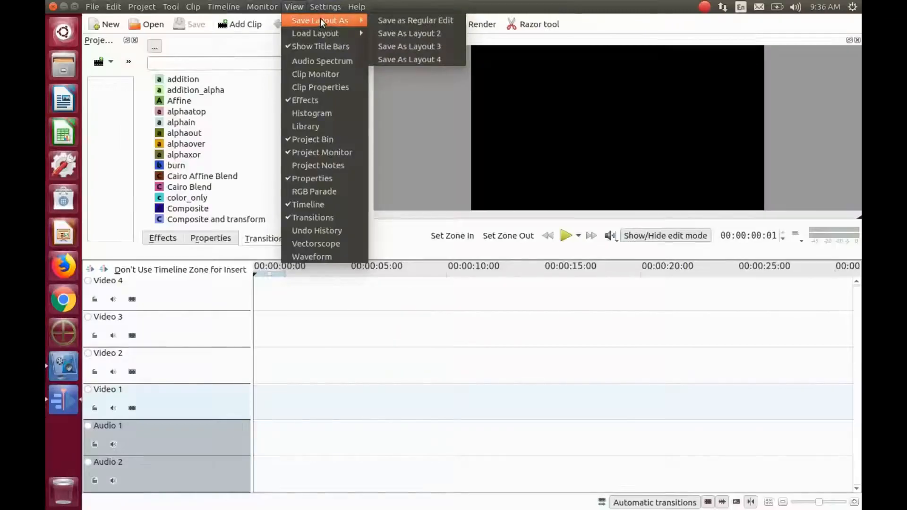
mouse_move(410, 33)
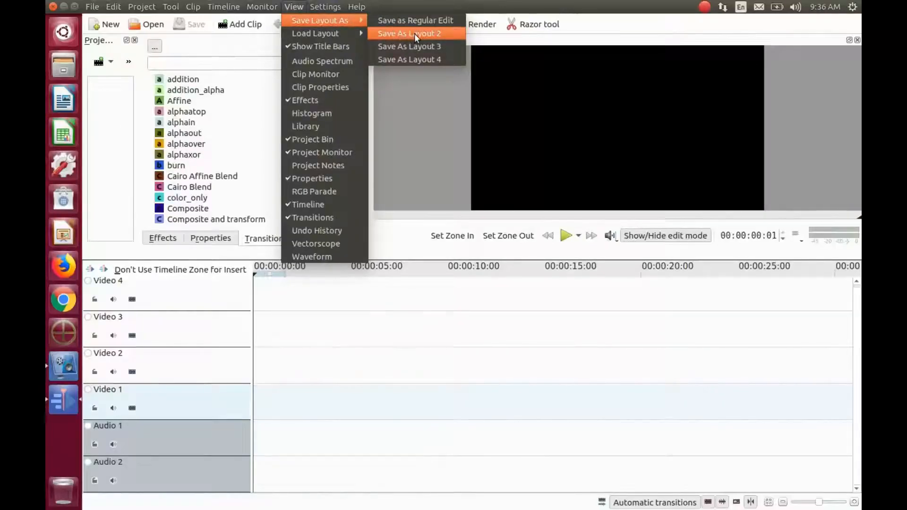
Step: Save the project-monitor-only arrangement into layout slot 2 as 'Key Frame edit'
click(409, 33)
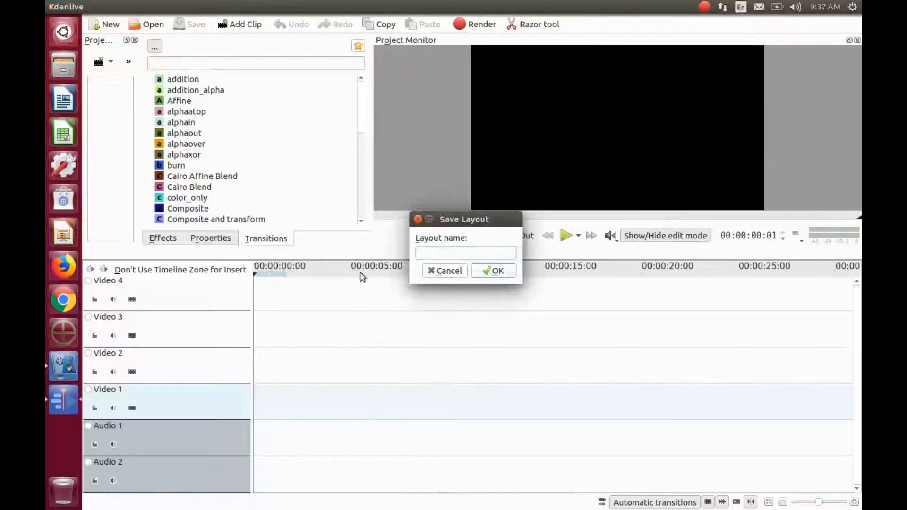
mouse_move(353, 360)
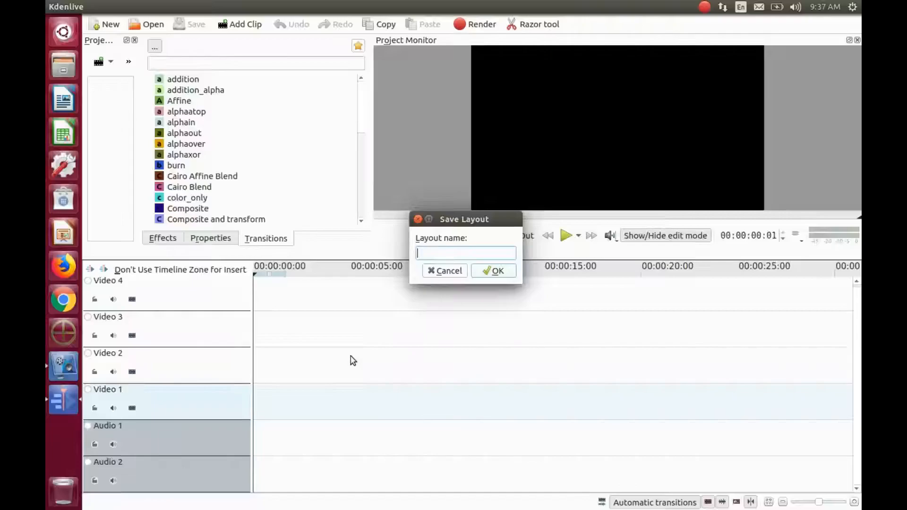
text(Key Fr)
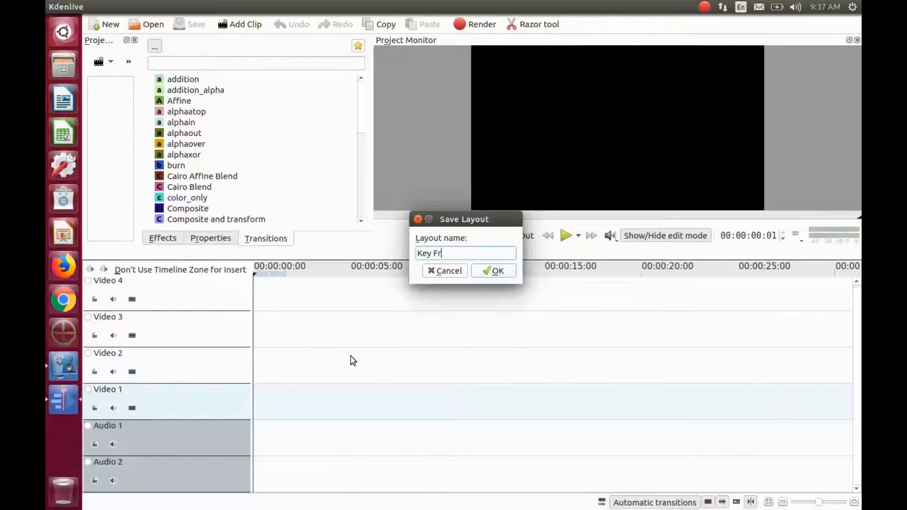
text(ame)
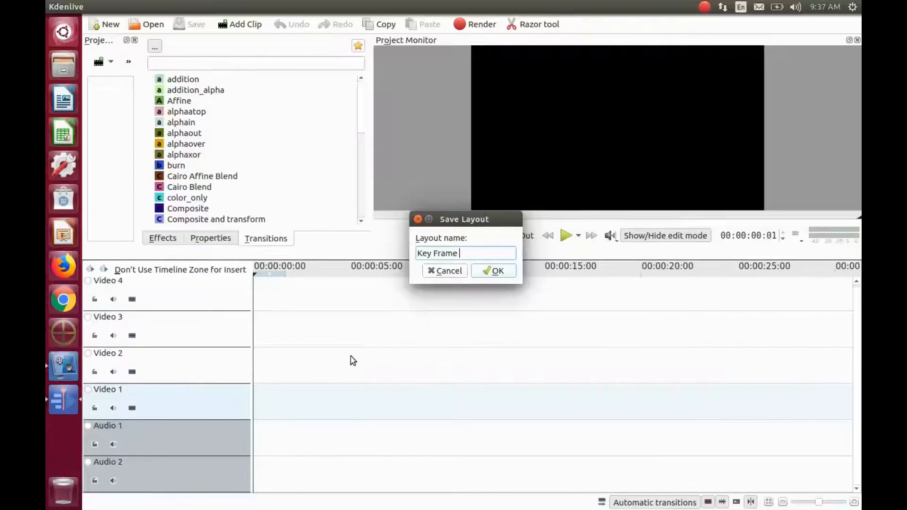
text(ed)
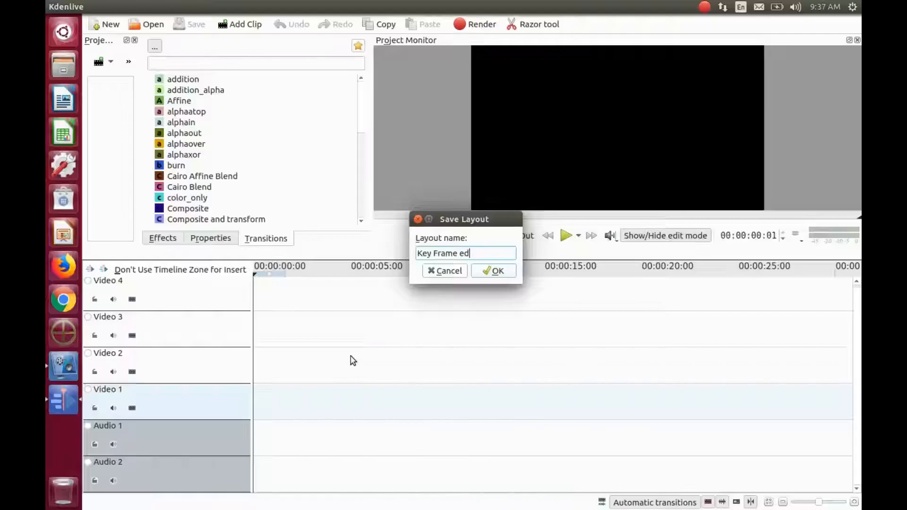
text(it)
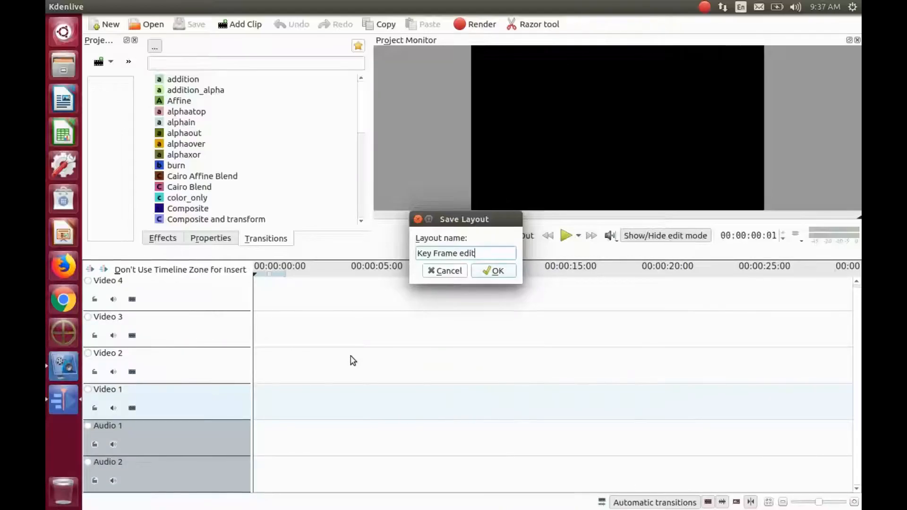
click(493, 271)
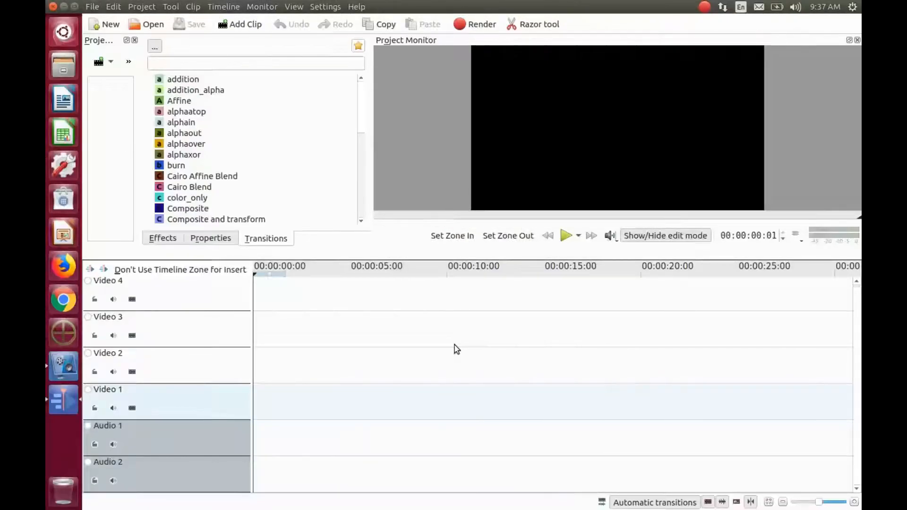
mouse_move(381, 266)
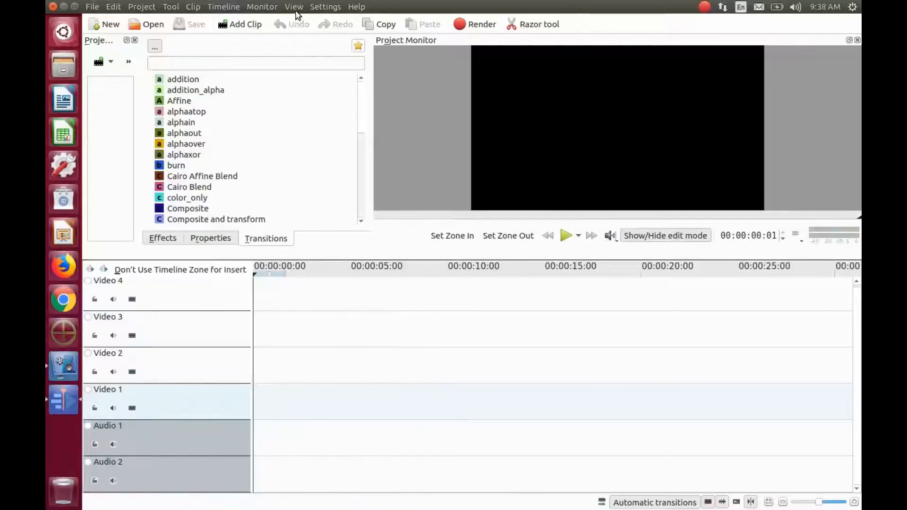
Step: Load the 'Regular Edit' layout from the View menu to restore the side-by-side monitors
click(294, 6)
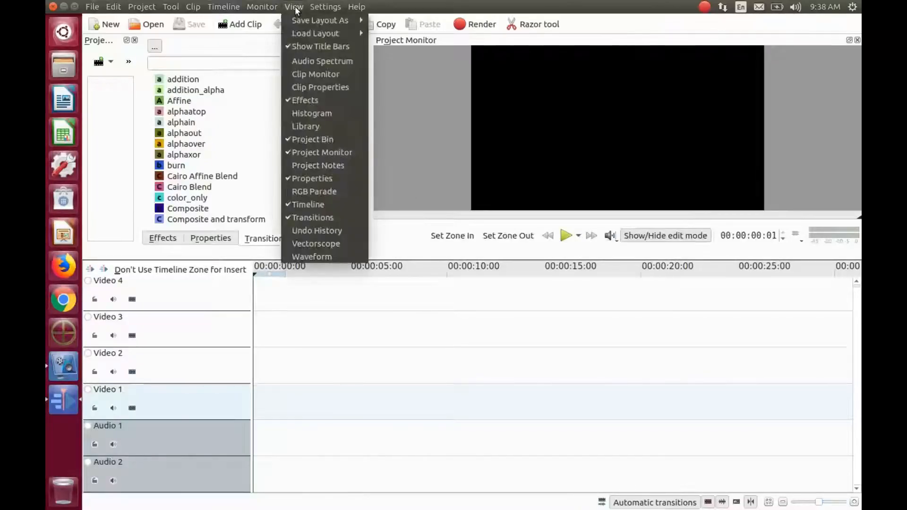
mouse_move(320, 21)
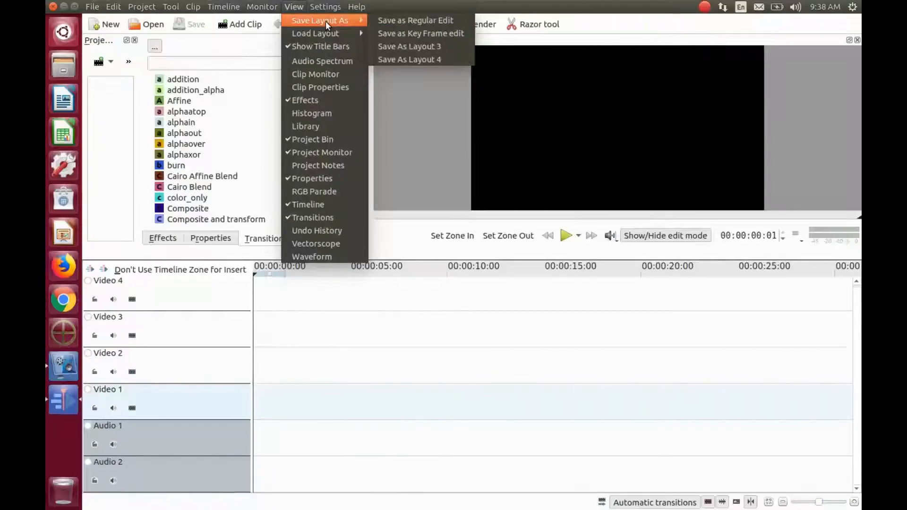
mouse_move(315, 33)
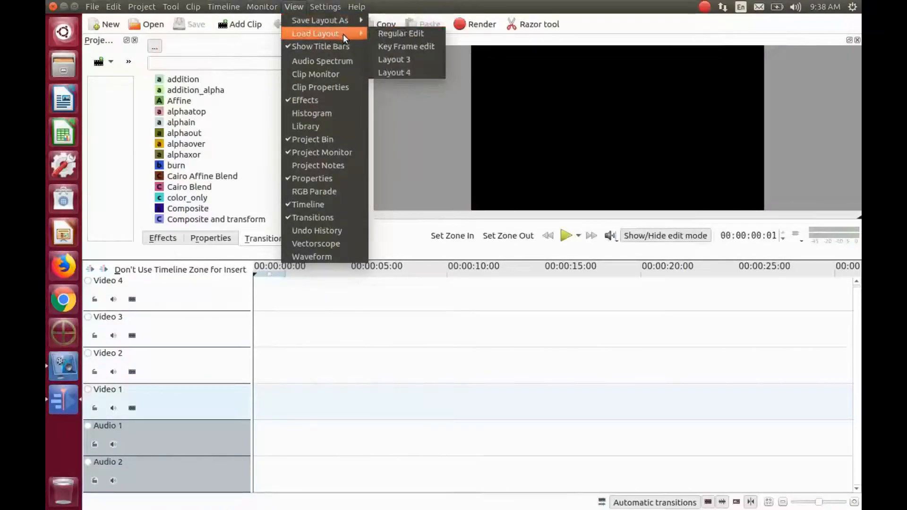
mouse_move(400, 33)
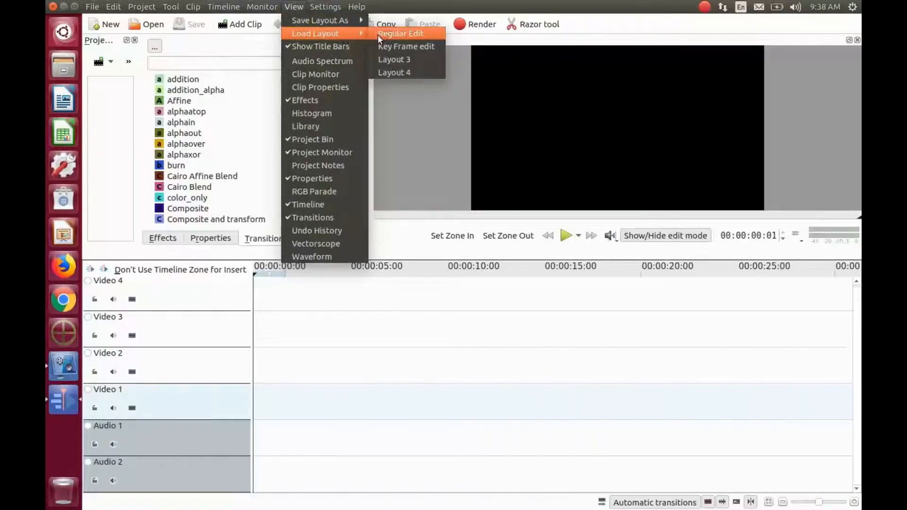
click(400, 33)
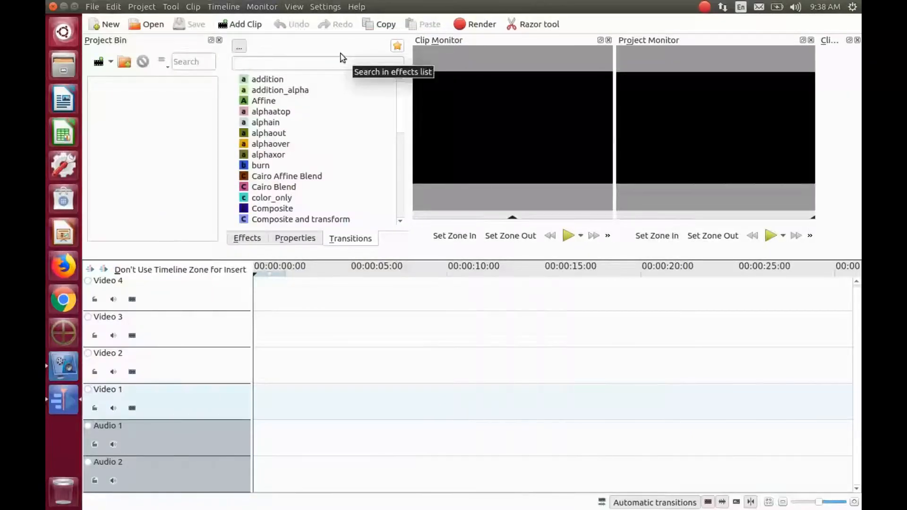
mouse_move(299, 10)
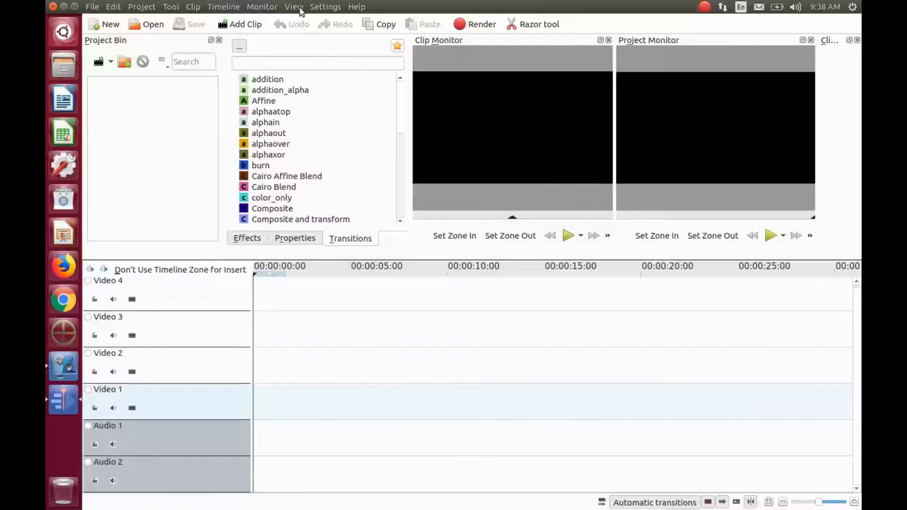
click(294, 6)
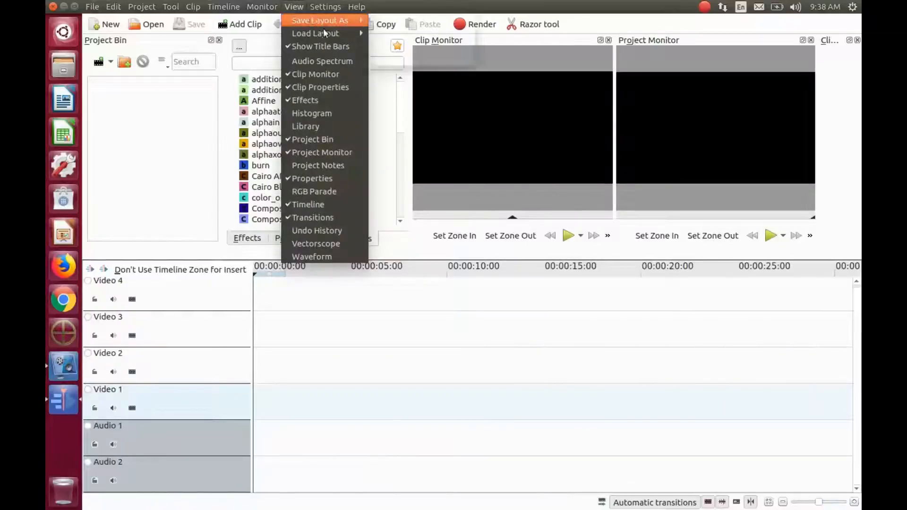